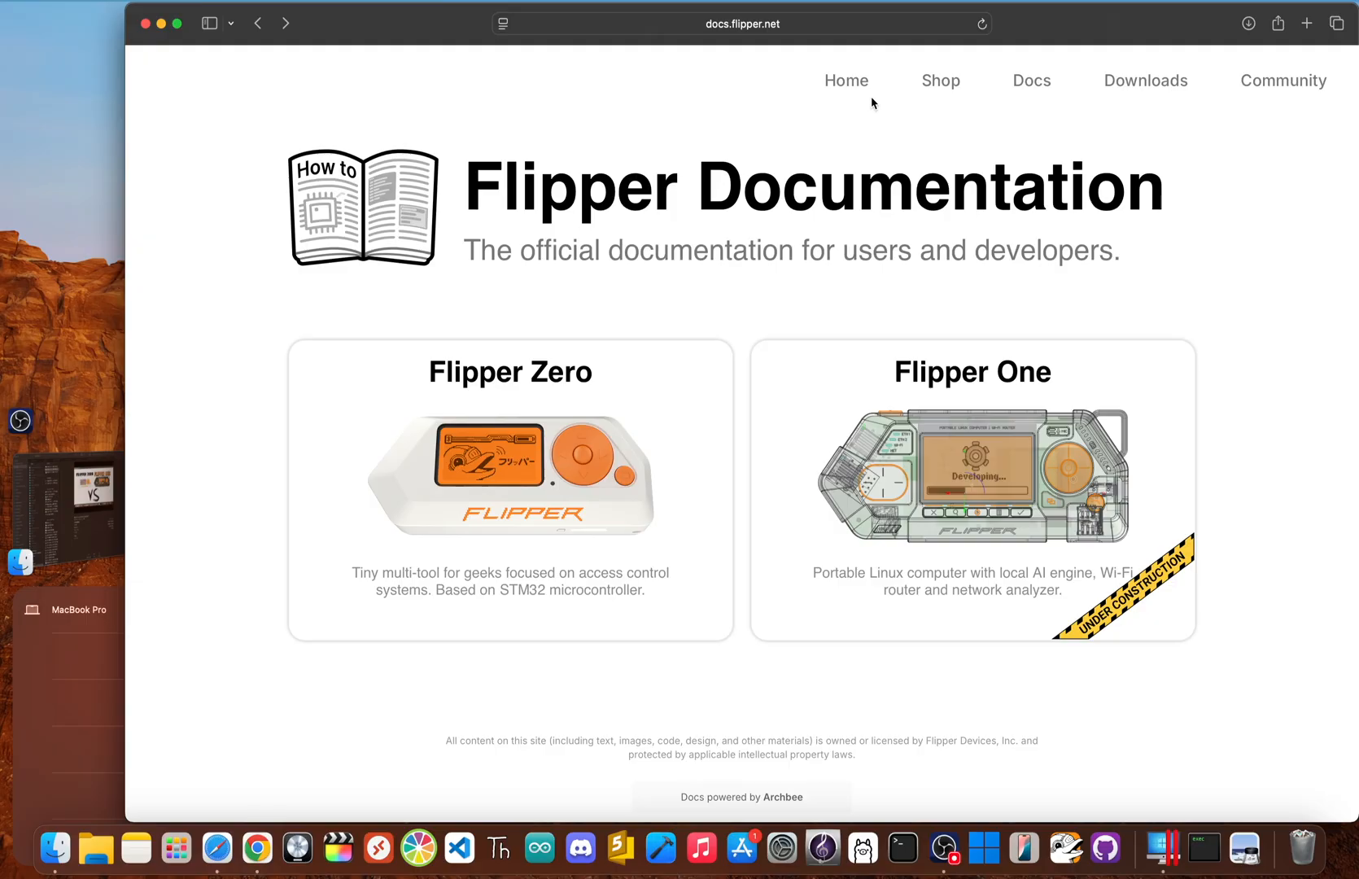
mouse_move(825, 254)
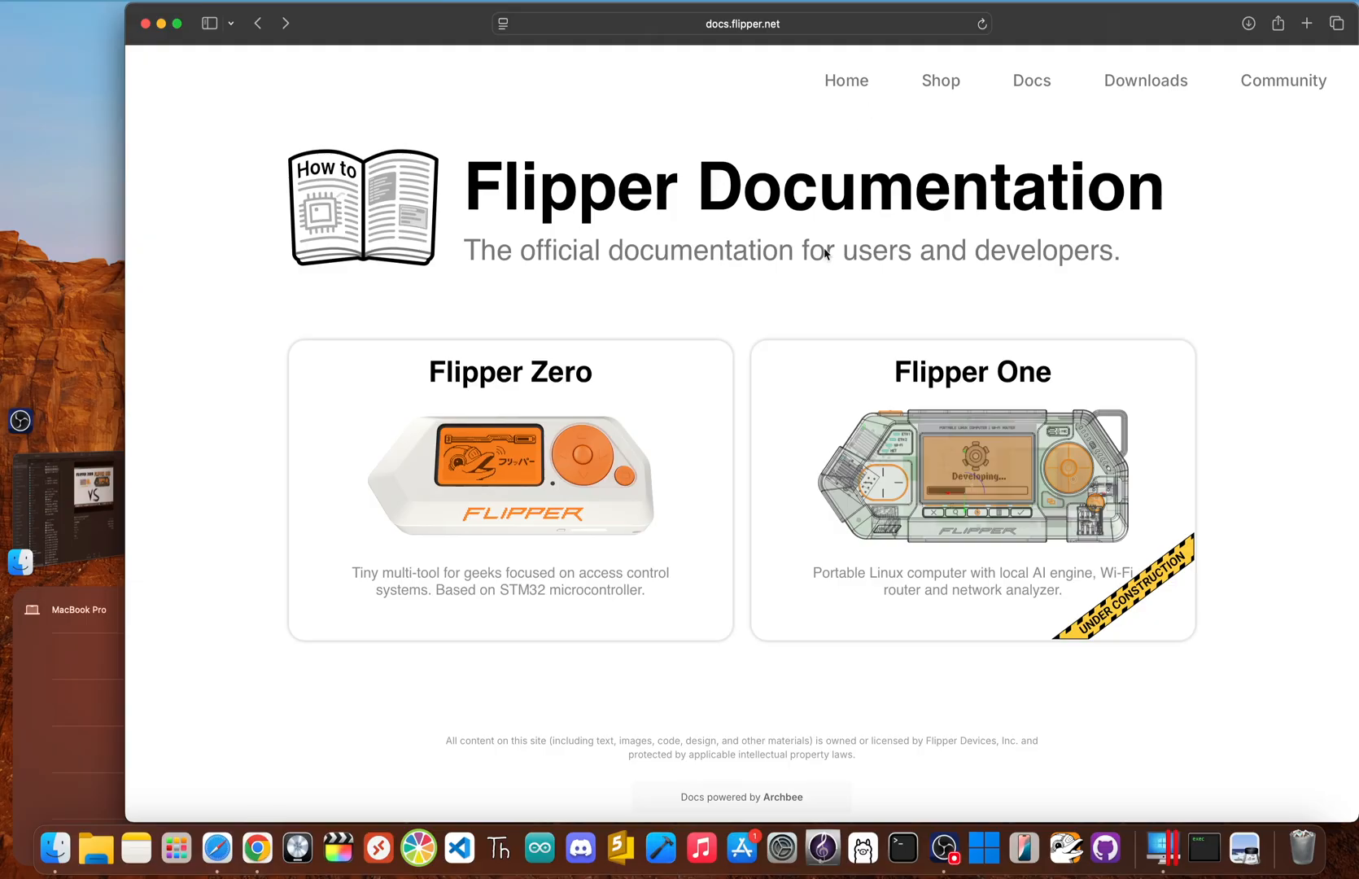
Open the Flipper Zero docs and scroll through categories like Sub-GHz, 125 kHz RFID, NFC and Infrared.
left_click(509, 477)
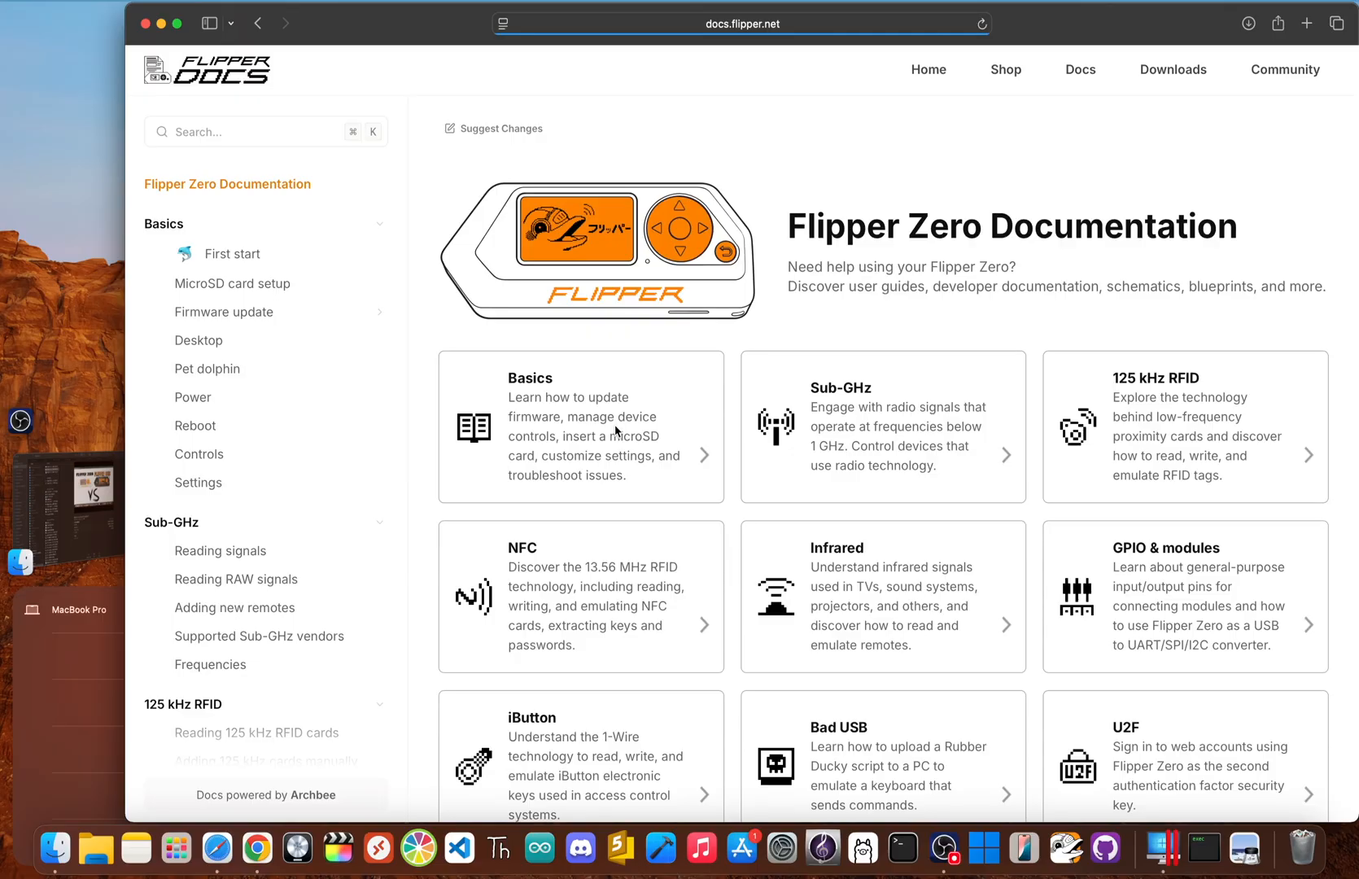
mouse_move(998, 276)
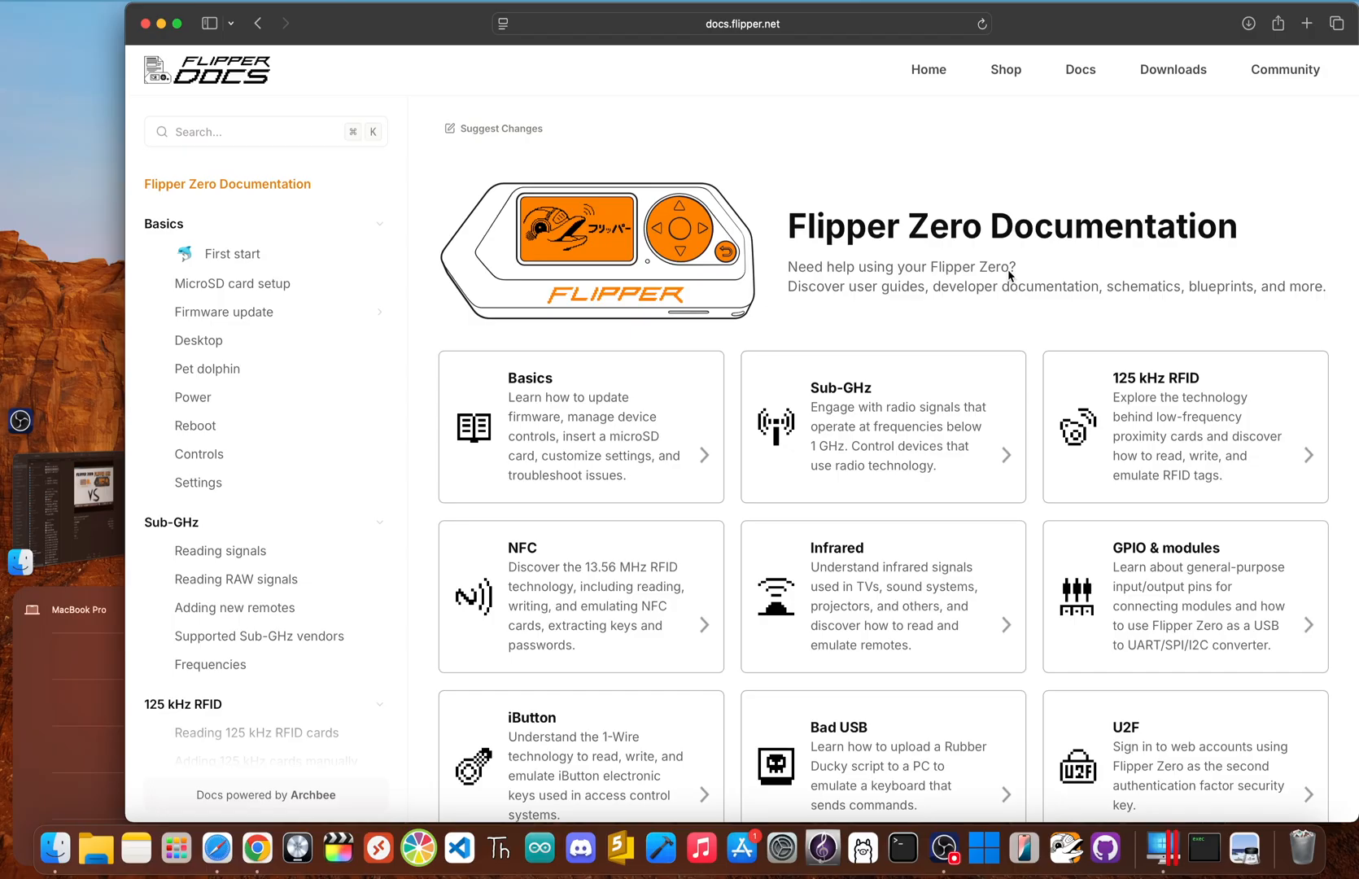
scroll("down", 3)
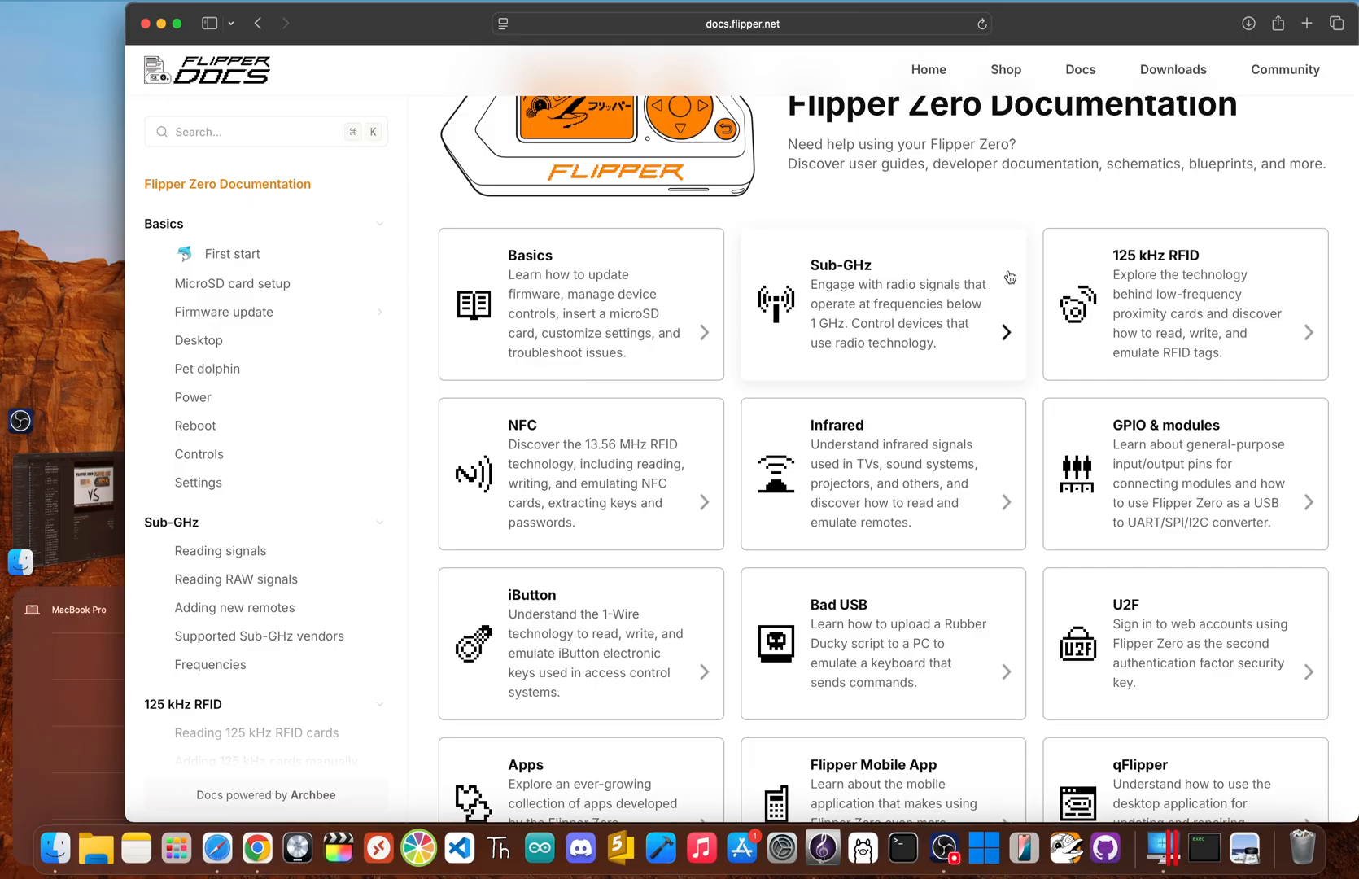
mouse_move(930, 296)
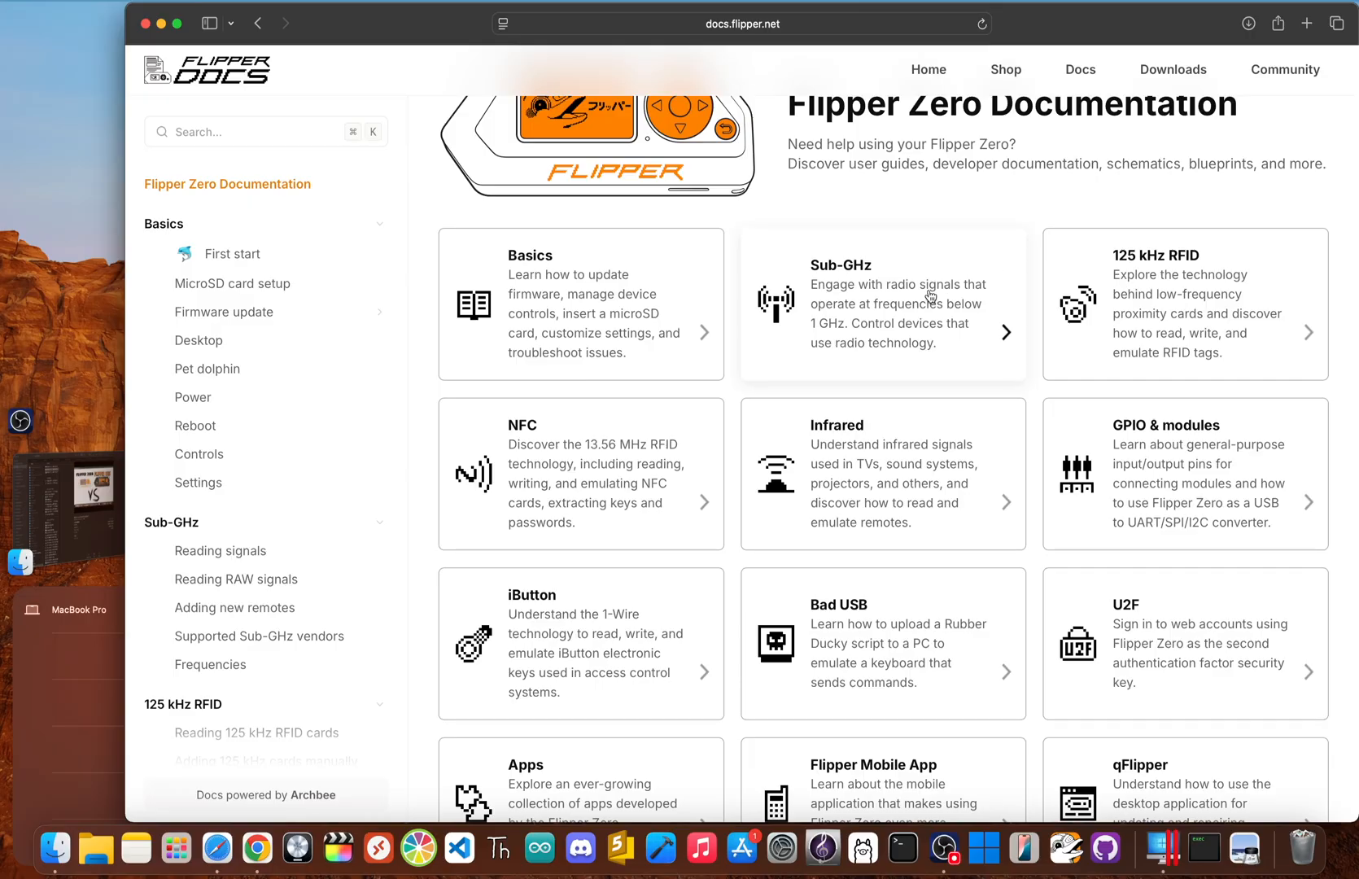
mouse_move(1073, 327)
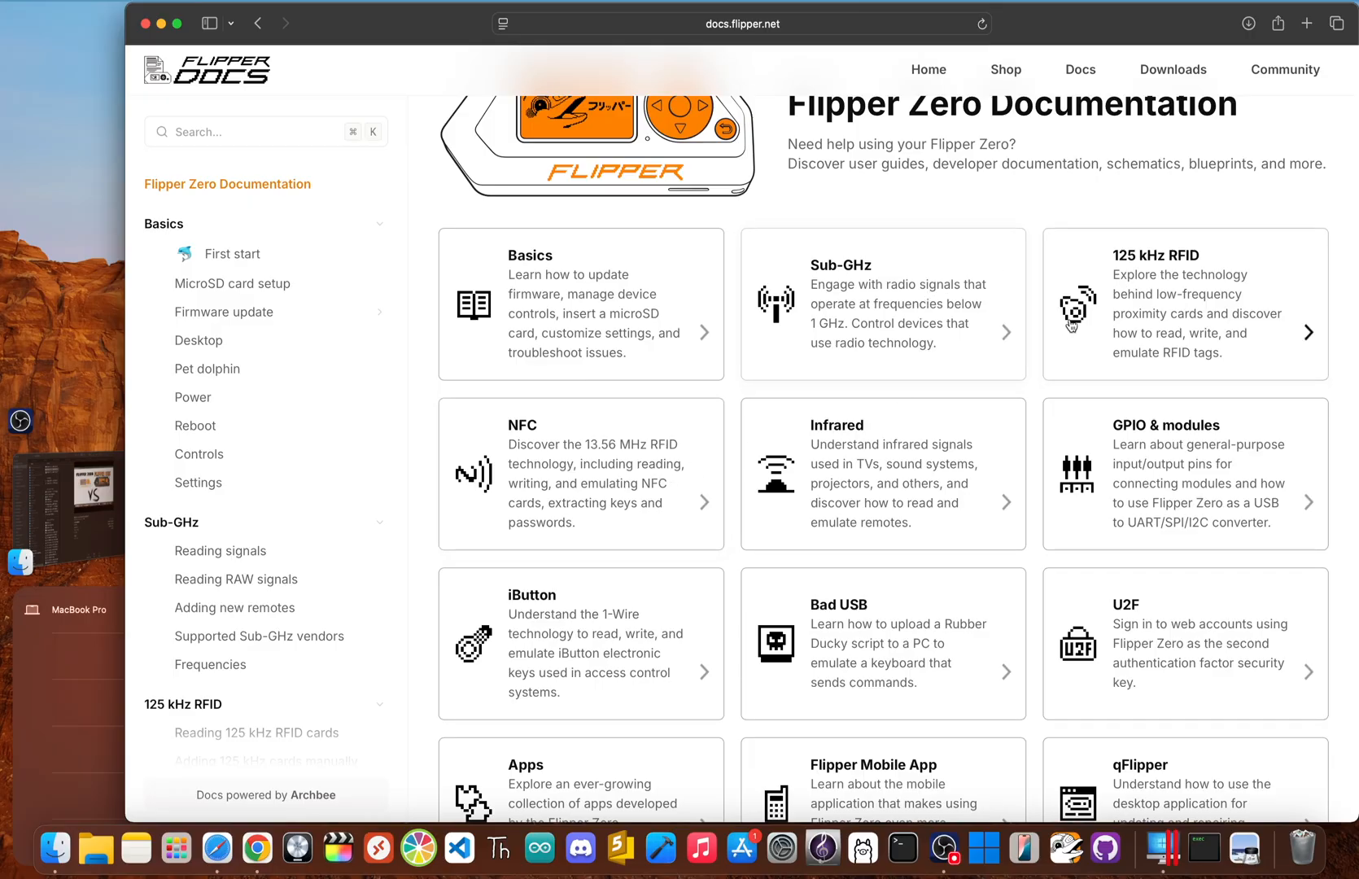
mouse_move(852, 478)
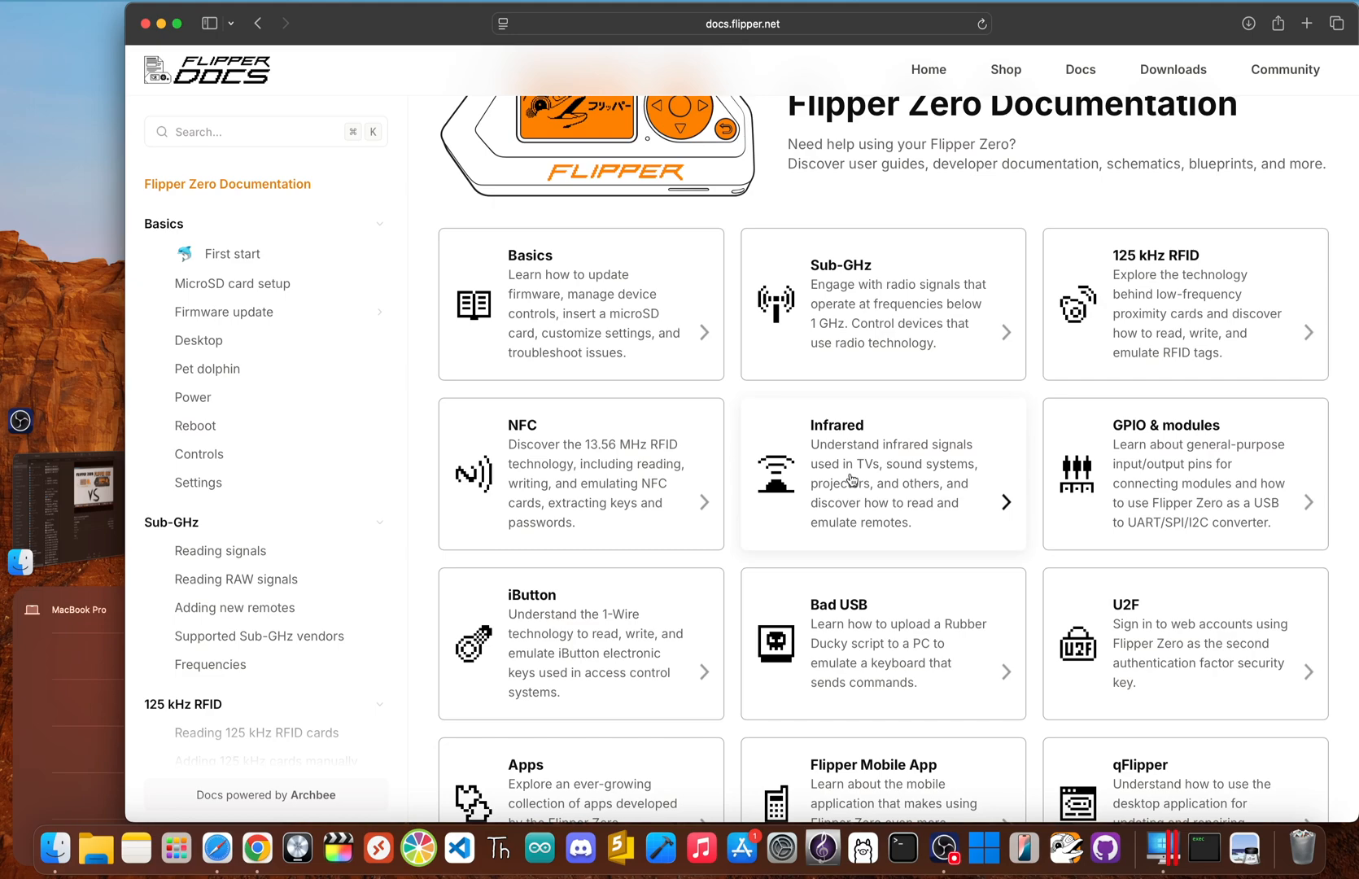
scroll("up", 3)
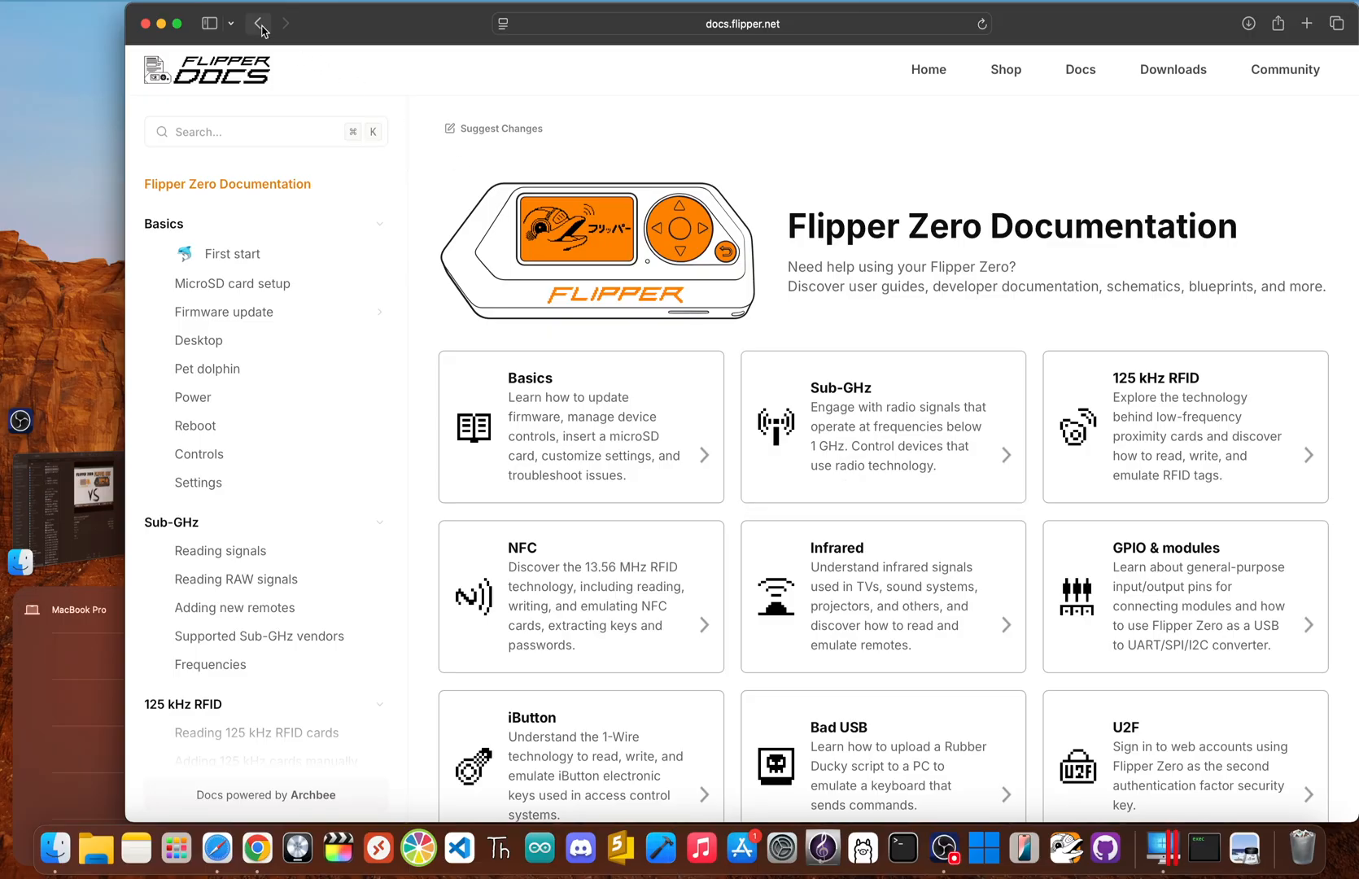
Go back to the docs home page offering Flipper Zero and Flipper One.
left_click(258, 24)
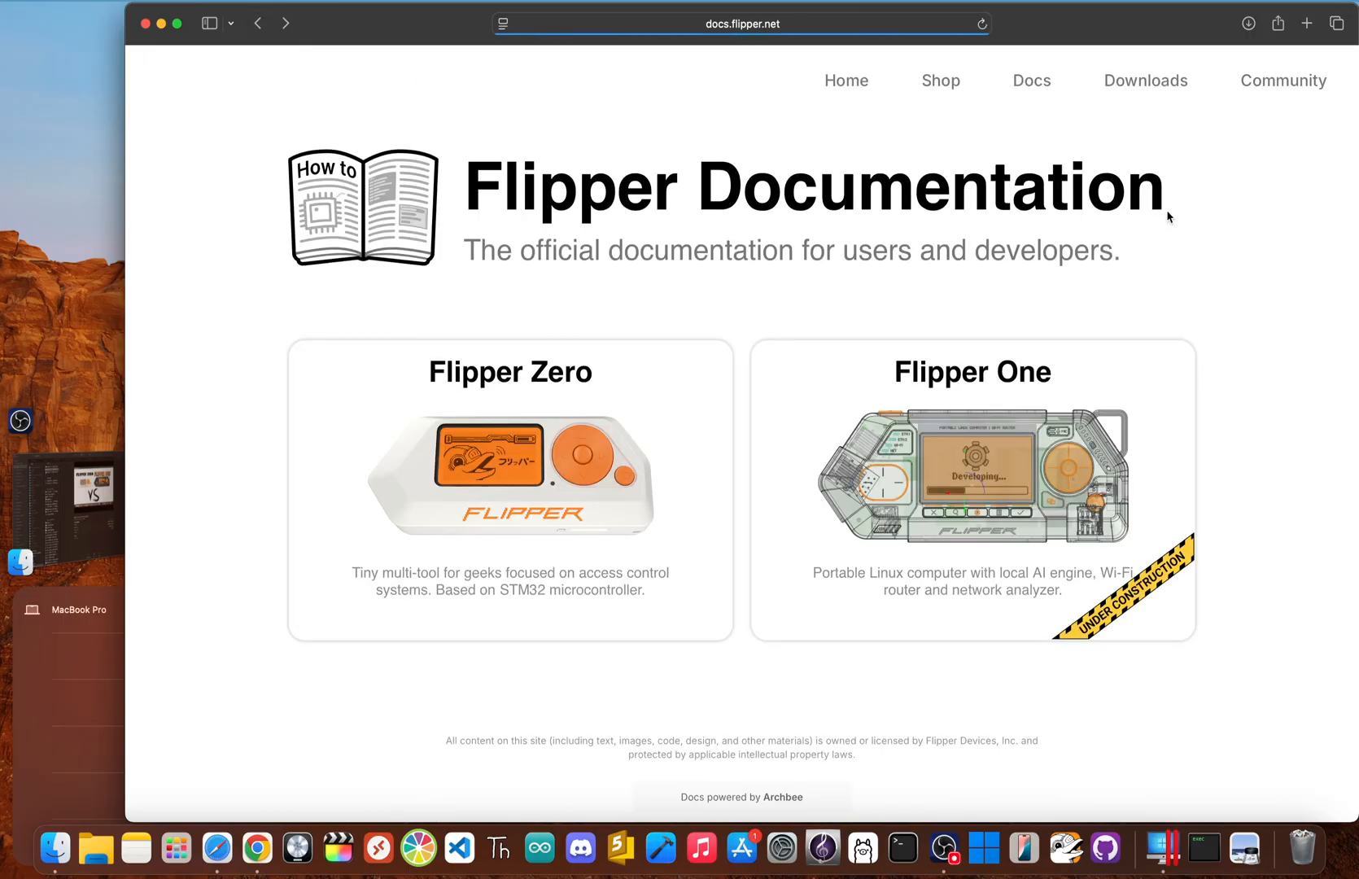
mouse_move(1216, 273)
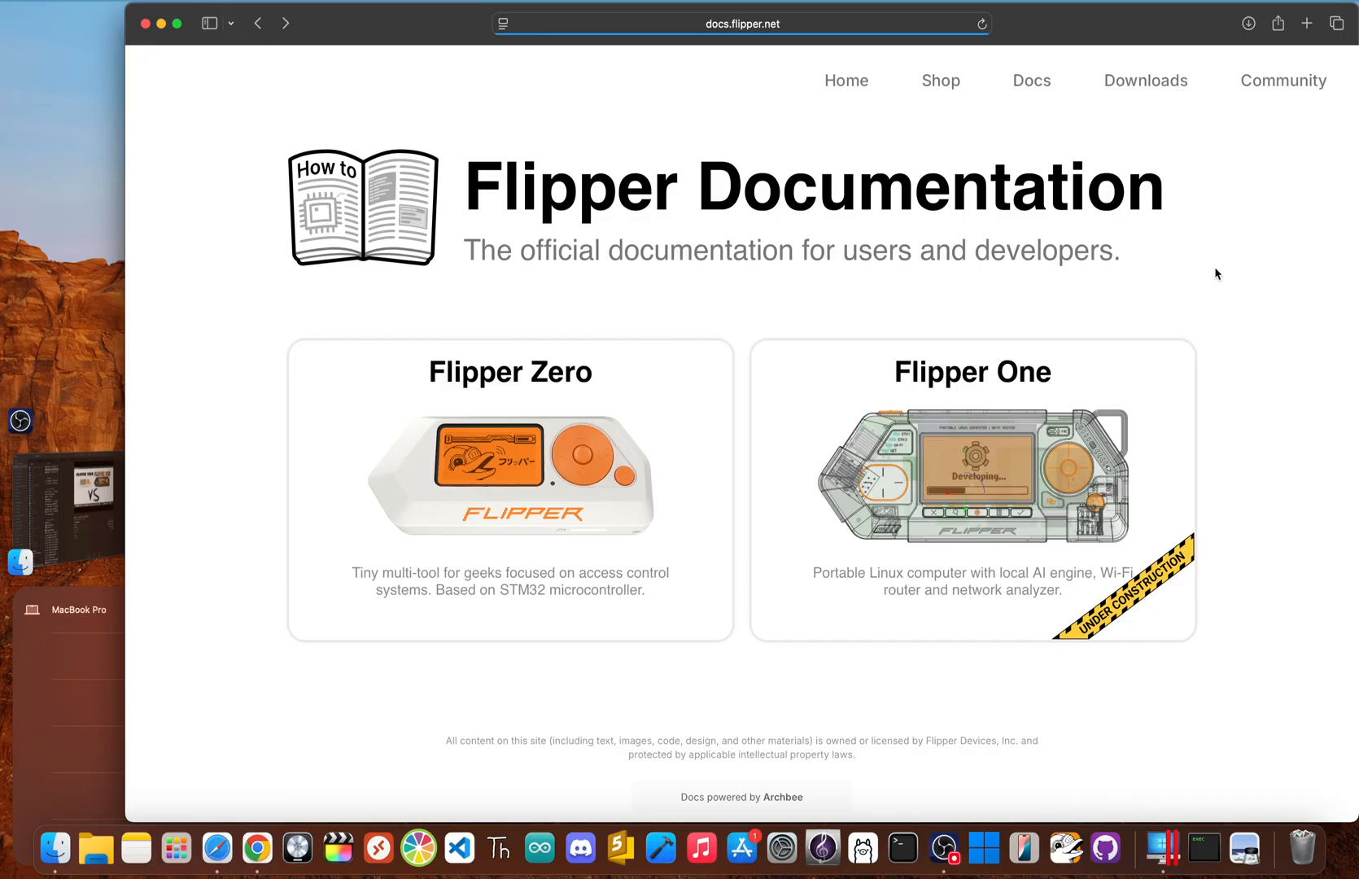